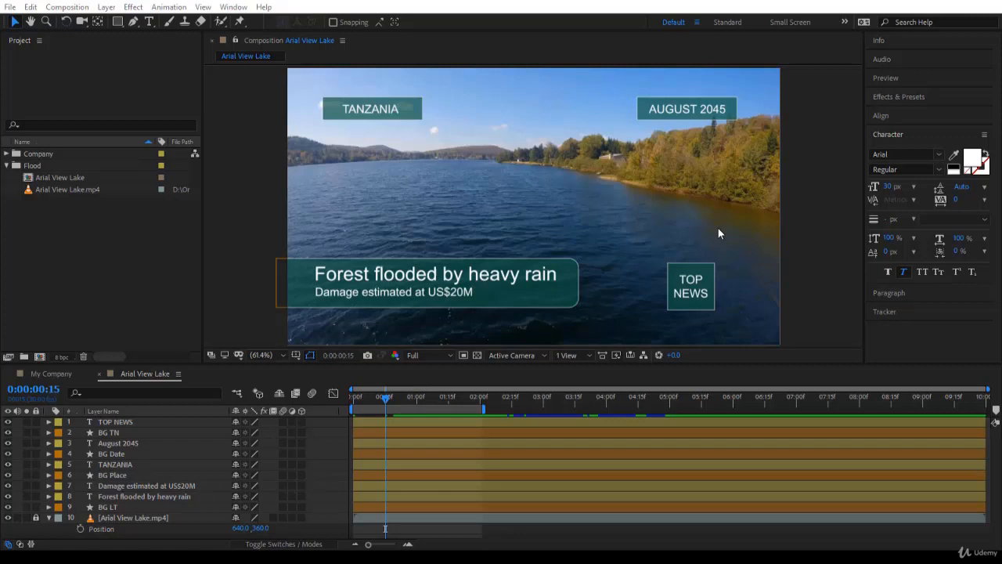
Show TANZANIA's opacity and BG Place's scale keyframes, and scrub the place-label intro.
left_click(371, 108)
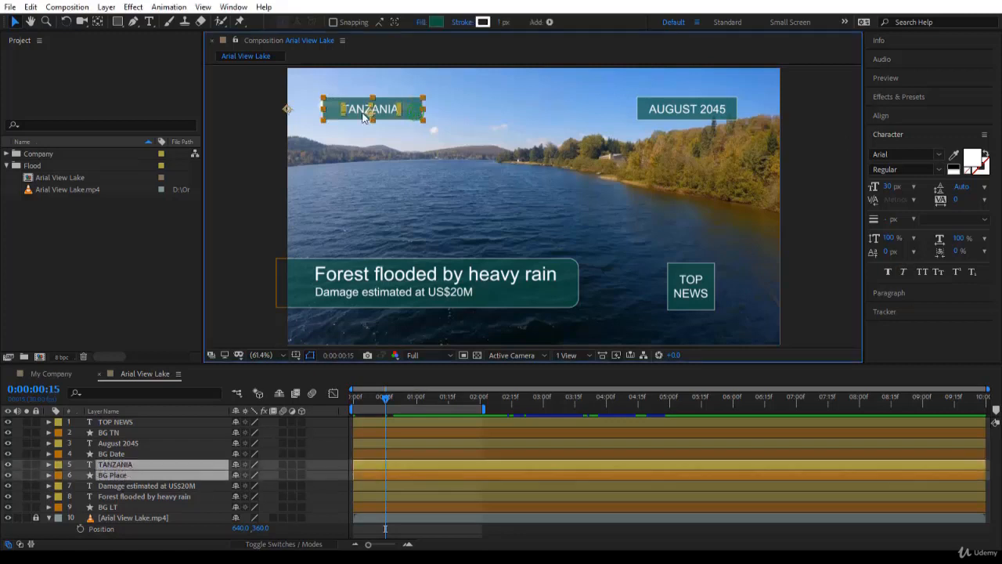
left_click(48, 475)
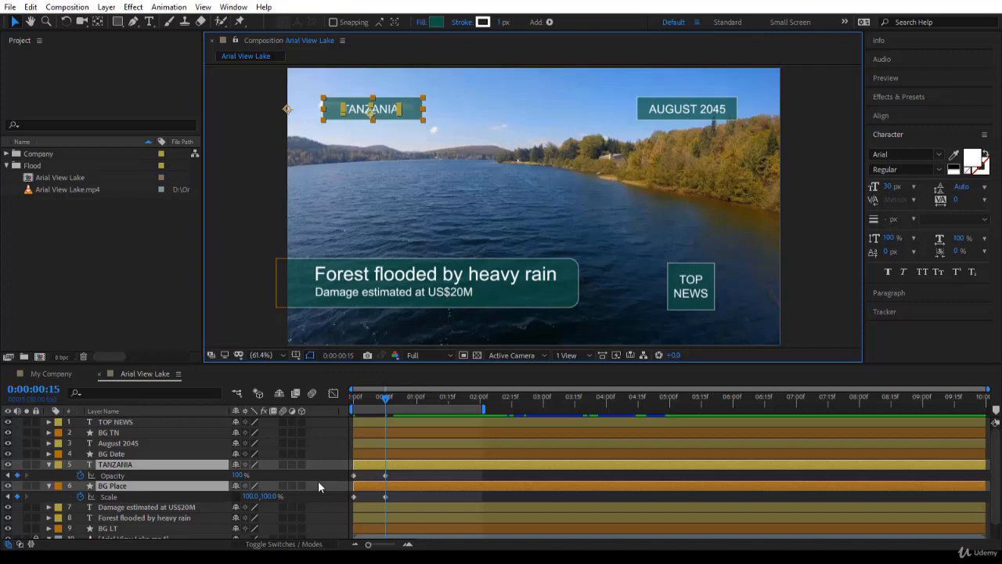
left_click_drag(383, 398, 372, 397)
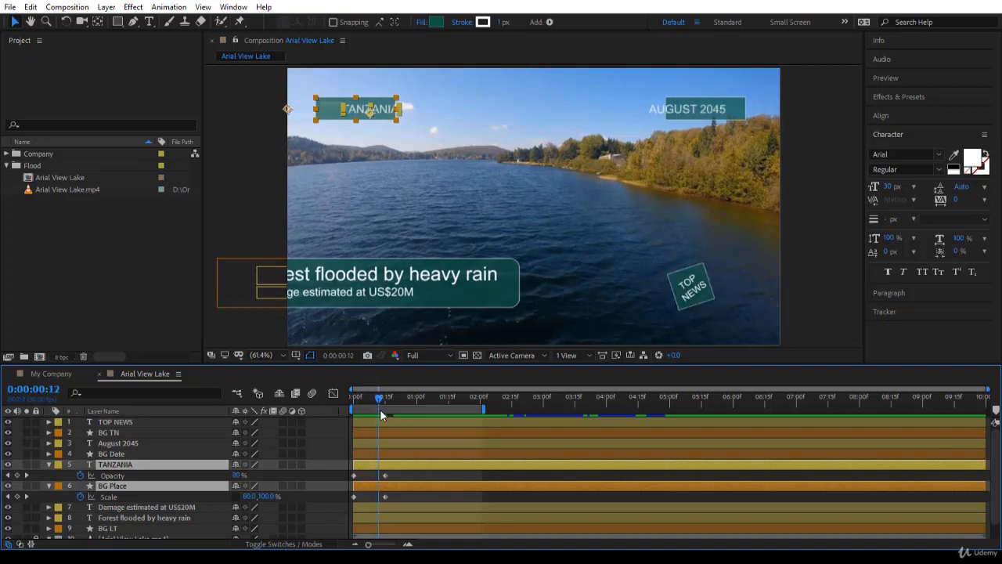
left_click_drag(378, 407, 384, 408)
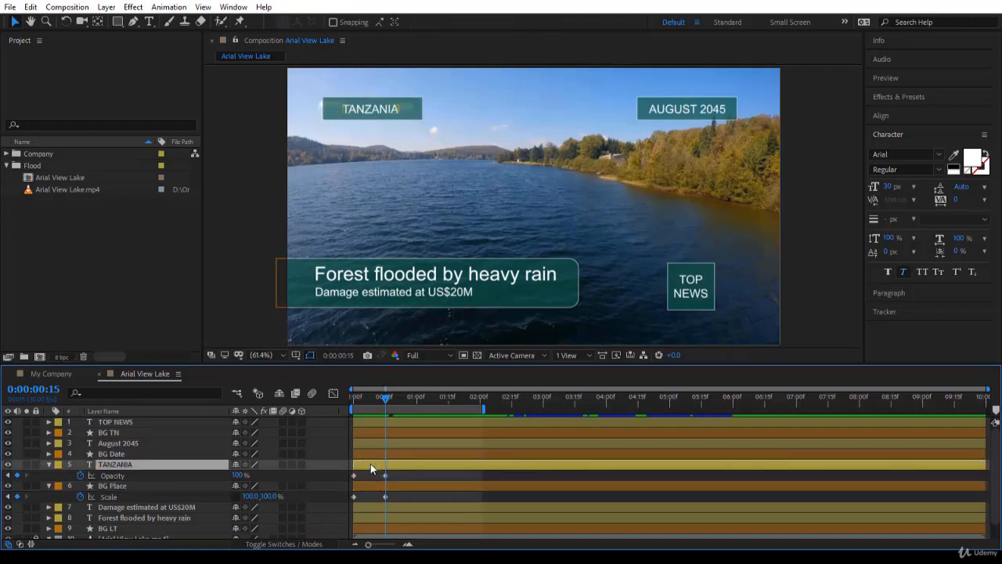
left_click_drag(384, 475, 371, 475)
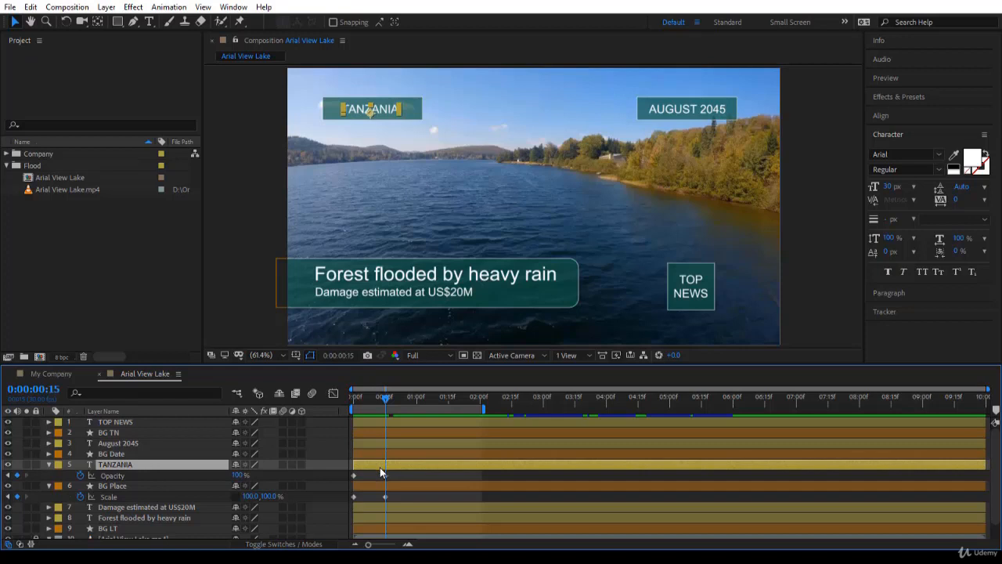
mouse_move(374, 470)
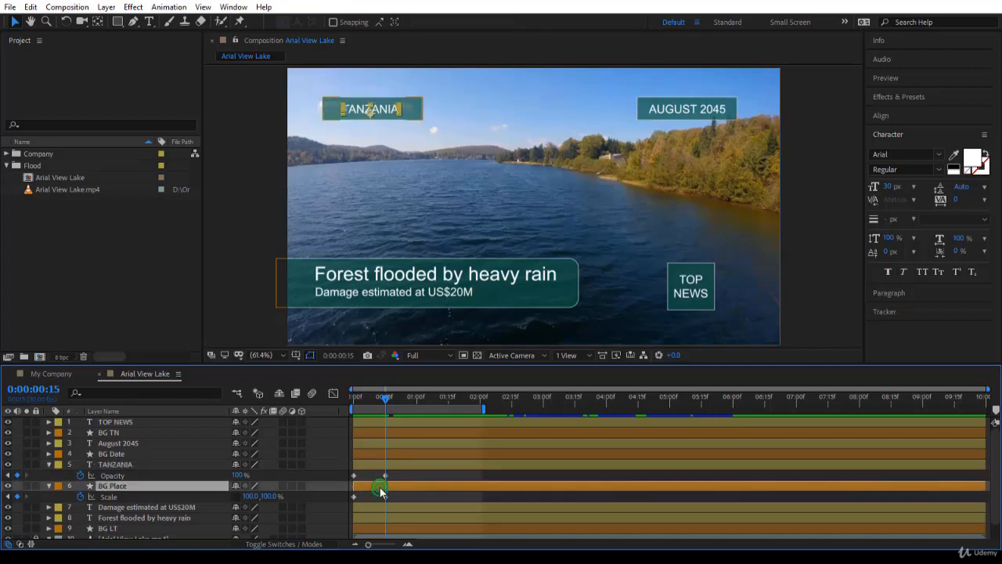
left_click(115, 464)
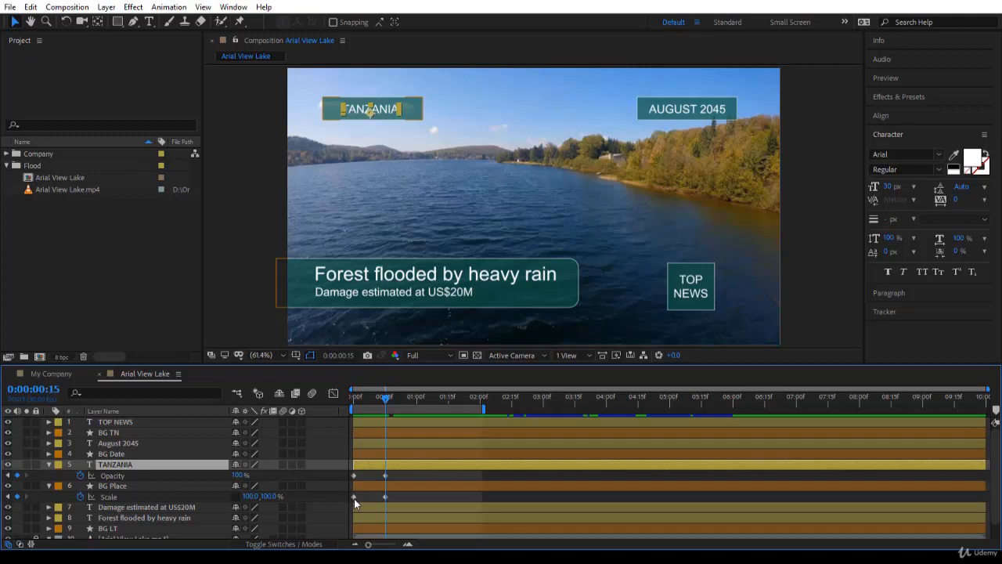
mouse_move(364, 504)
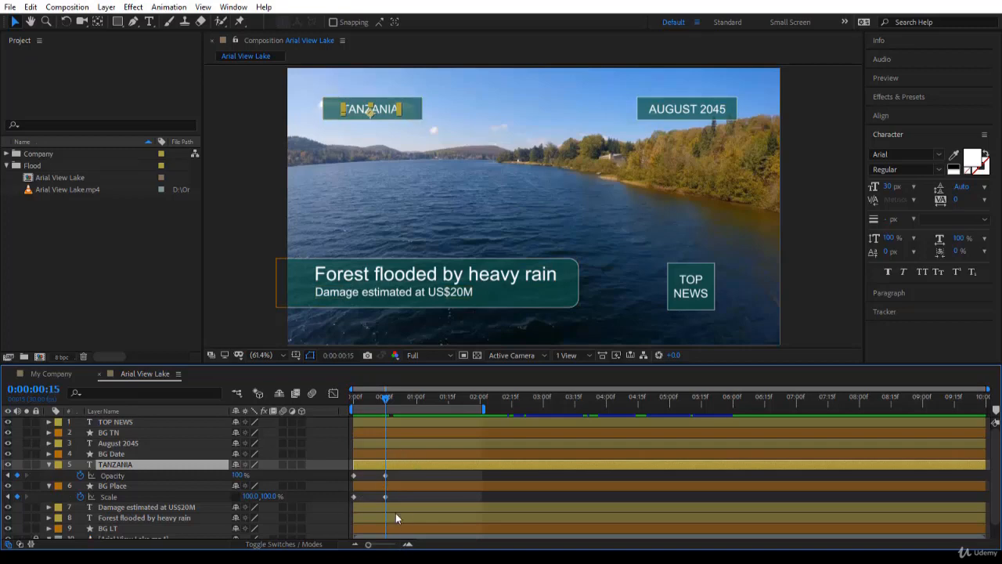
mouse_move(408, 544)
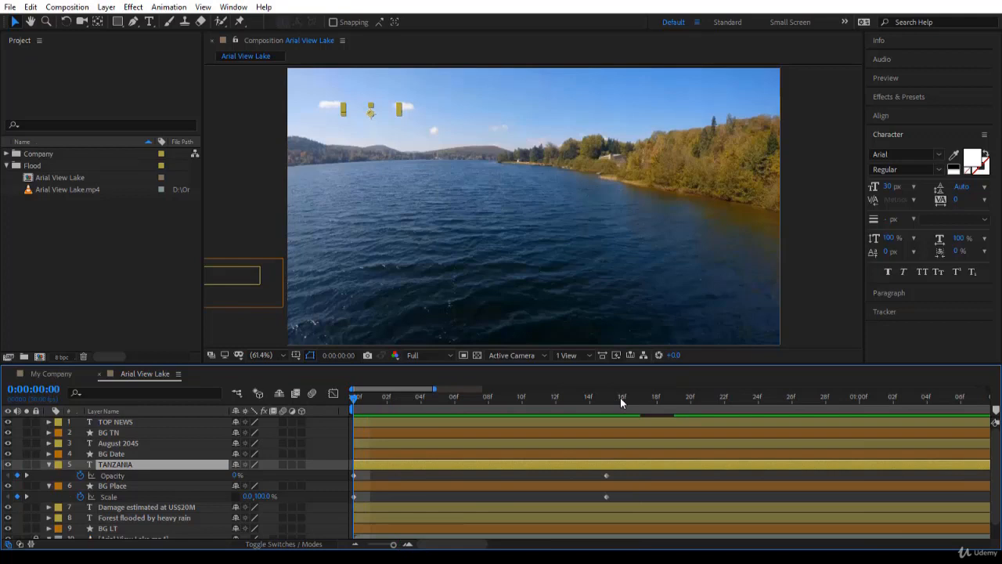
mouse_move(769, 387)
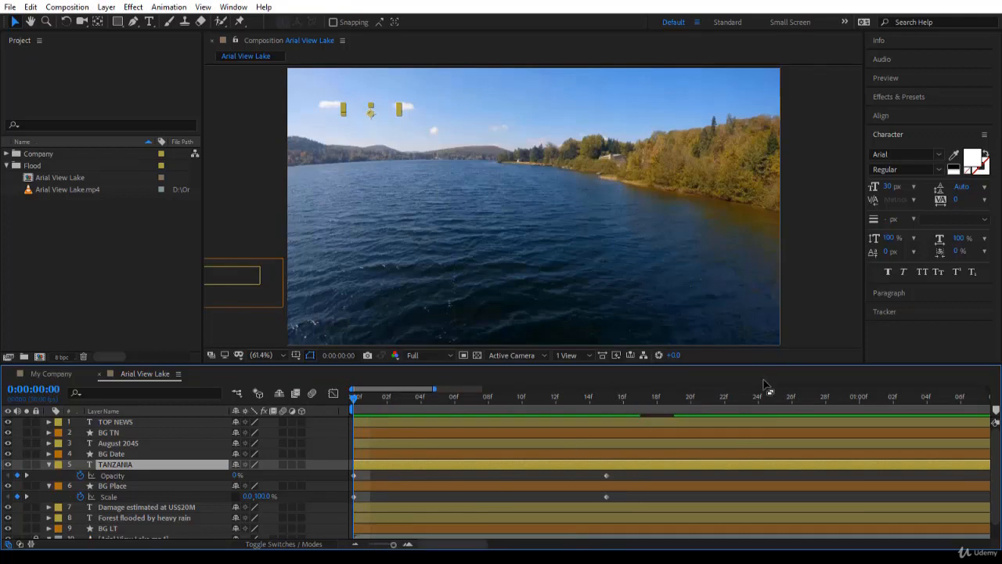
mouse_move(314, 402)
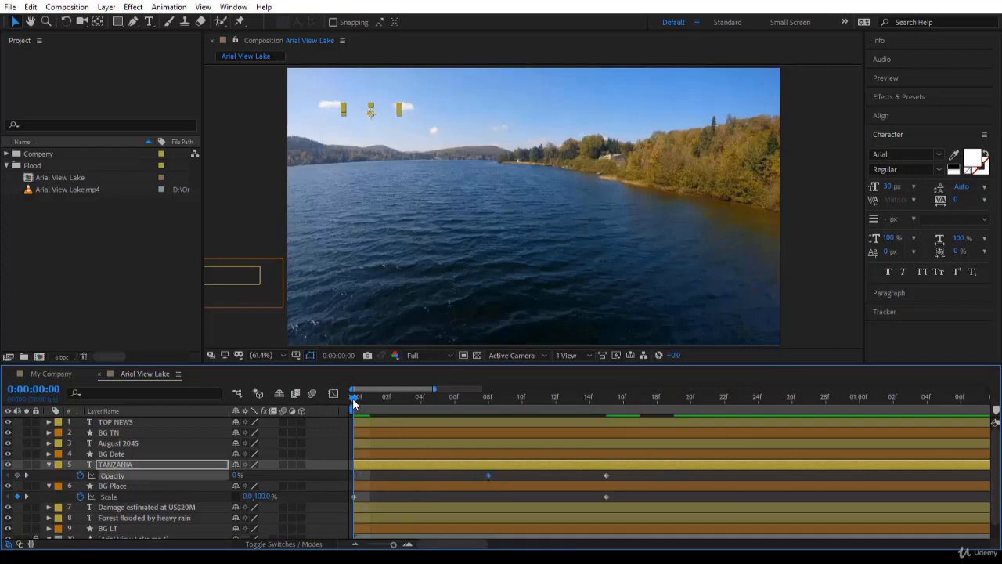
Move TANZANIA's opacity keyframes later, to about frames 13 and 19, then preview the intro.
left_click(487, 398)
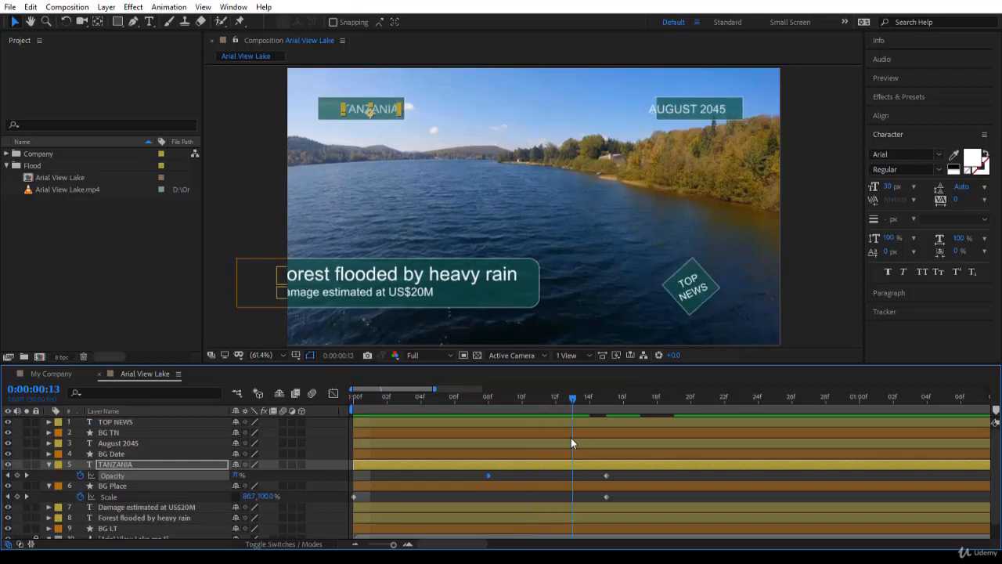
left_click(486, 475)
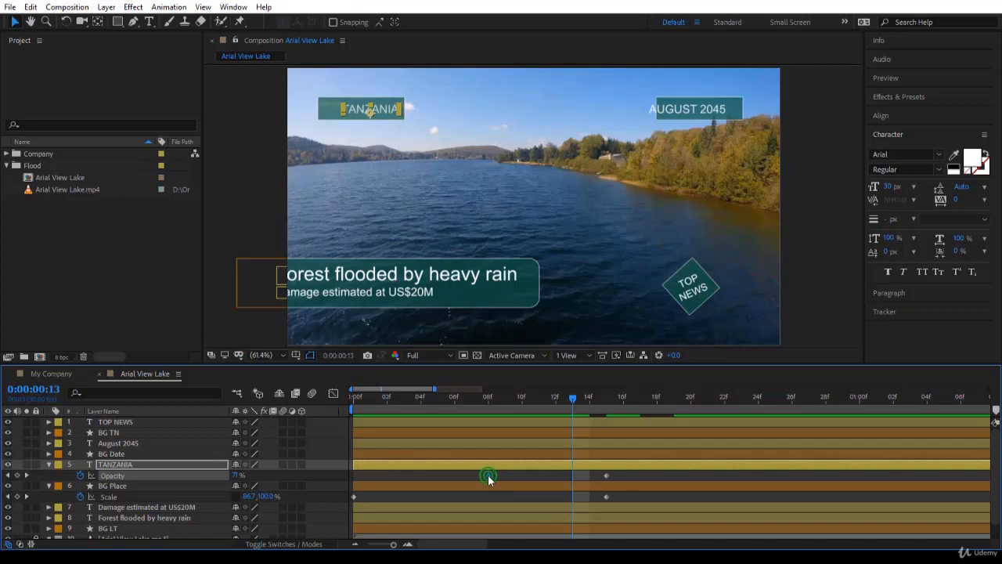
left_click_drag(488, 475, 572, 475)
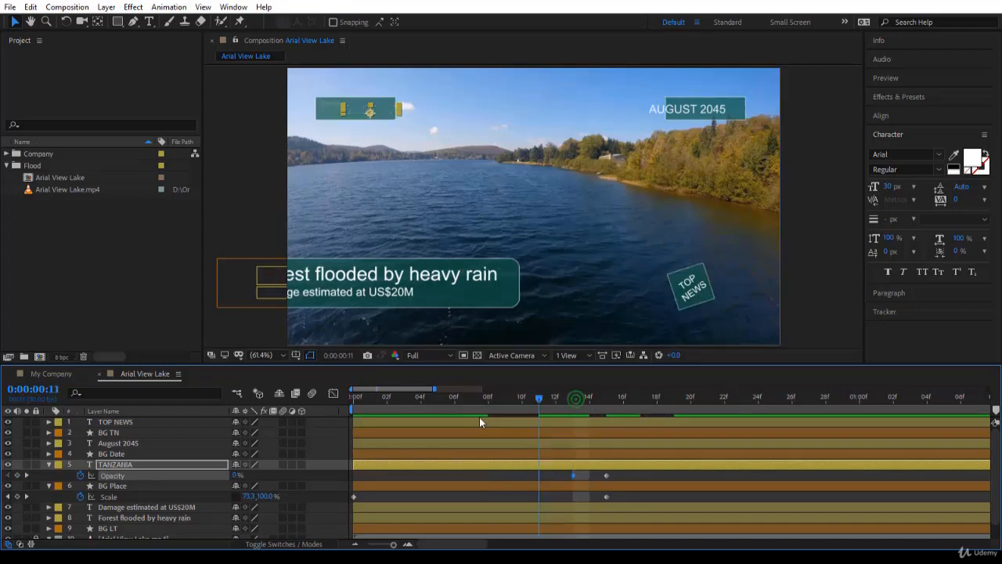
left_click(487, 397)
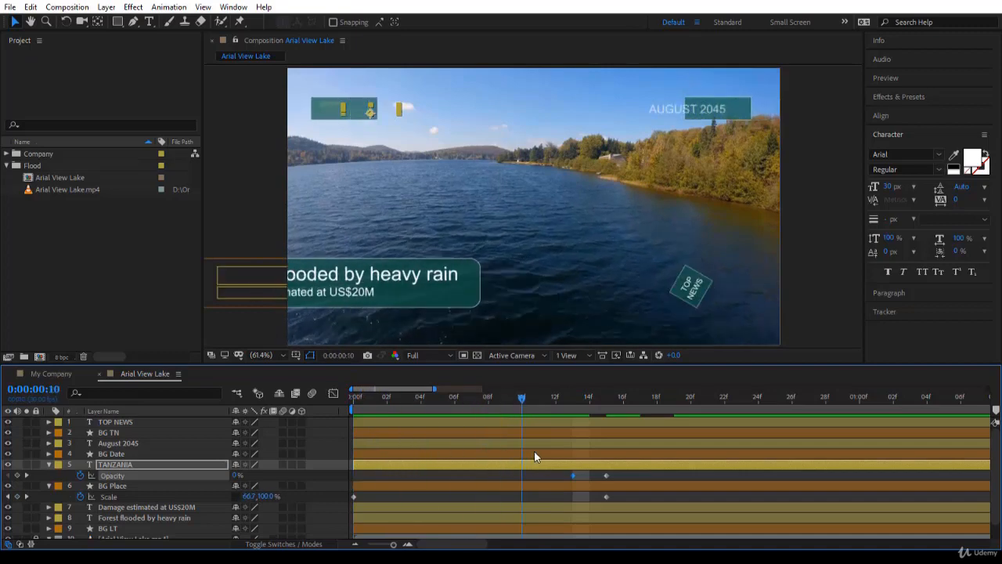
left_click(573, 398)
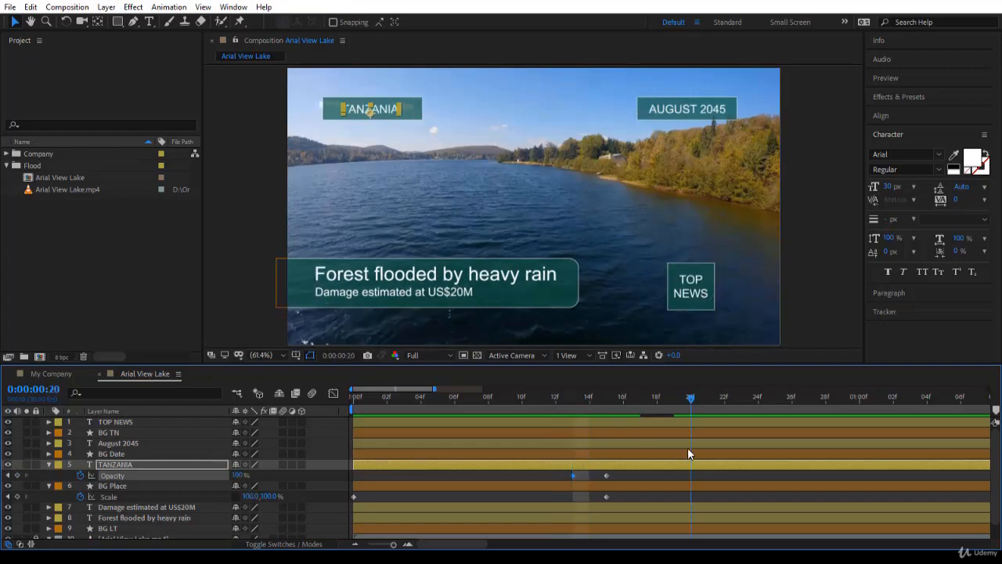
left_click_drag(607, 475, 609, 476)
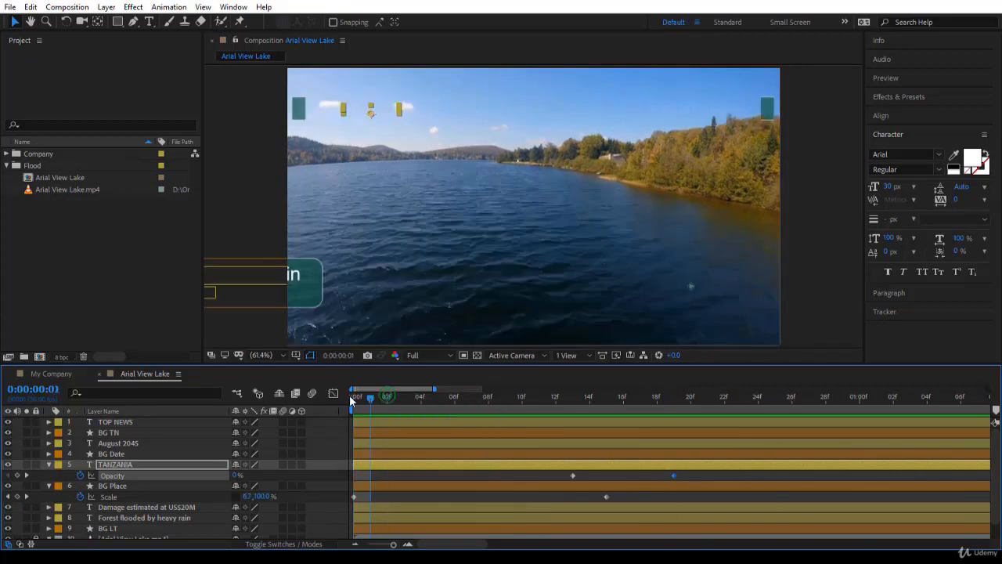
left_click_drag(386, 397, 355, 397)
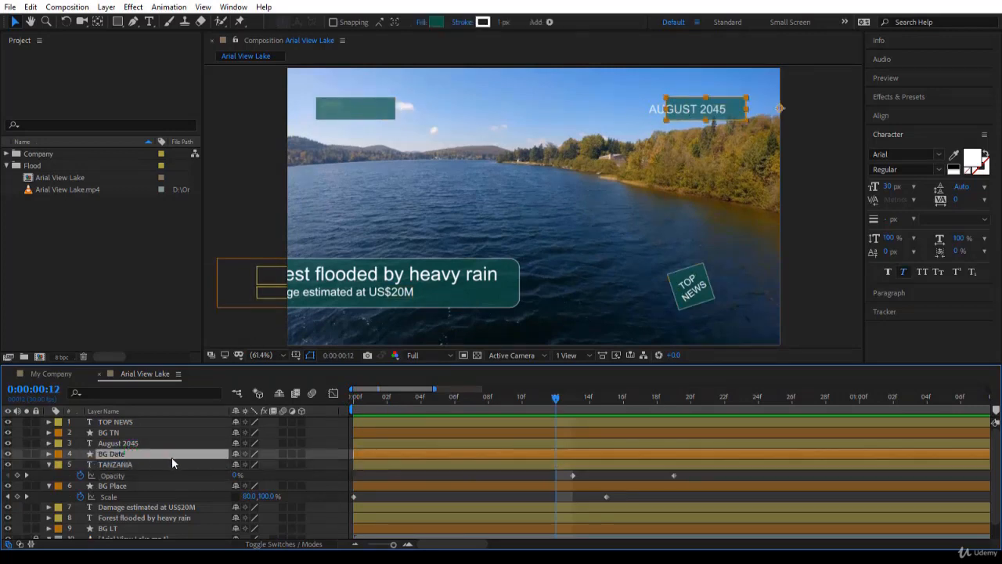
Shift the AUGUST 2045 opacity keyframes to frames 13 and 19 and preview.
left_click(117, 442)
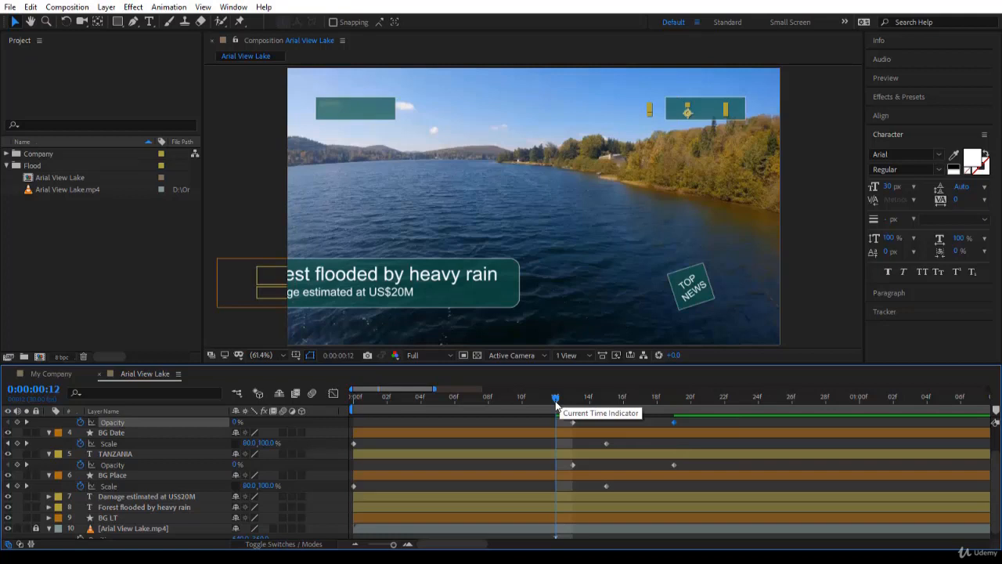
left_click_drag(556, 397, 588, 397)
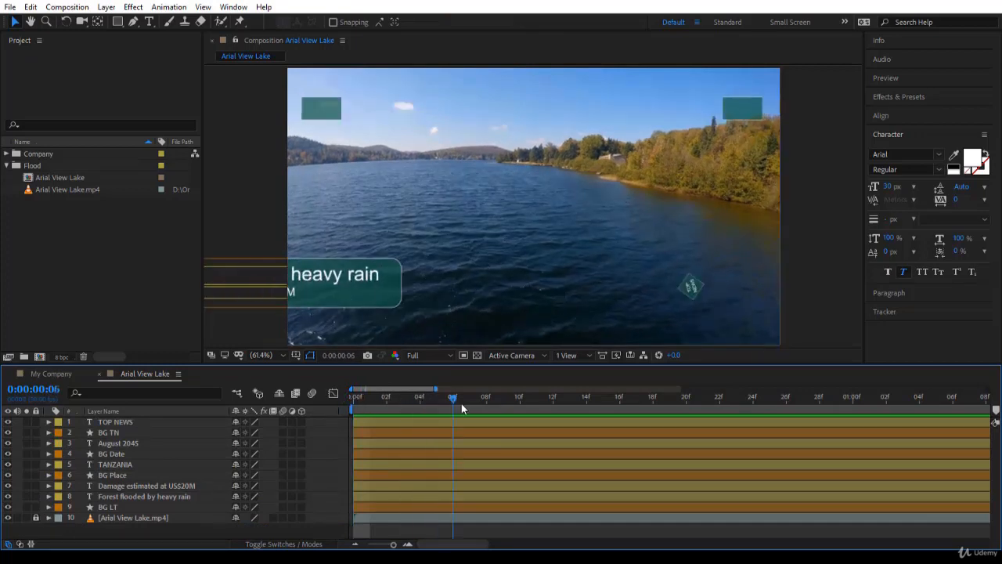
Start layers 3–6 at 1:00 and layers 7–9 at 2:00, after TOP NEWS.
left_click_drag(453, 400, 636, 399)
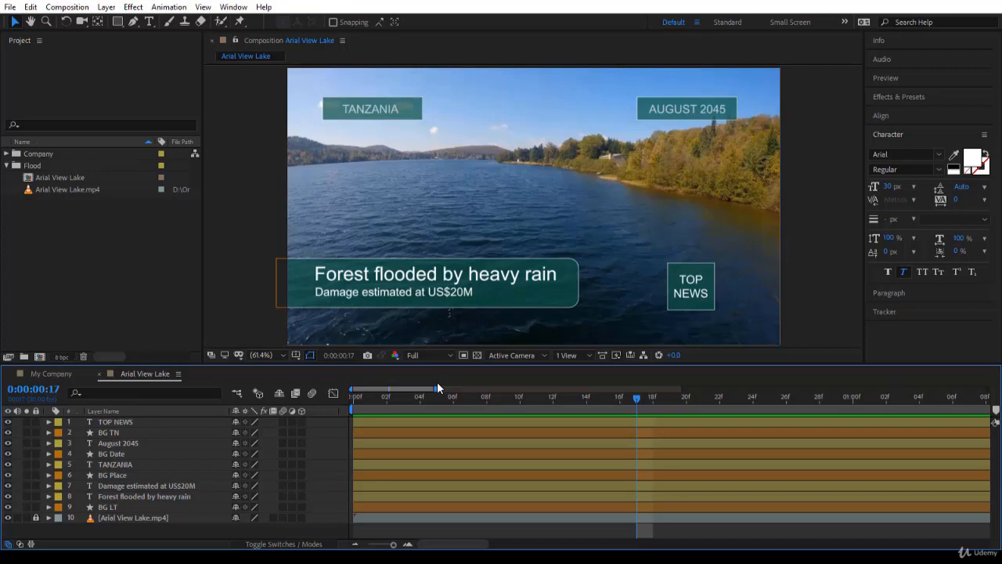
mouse_move(509, 366)
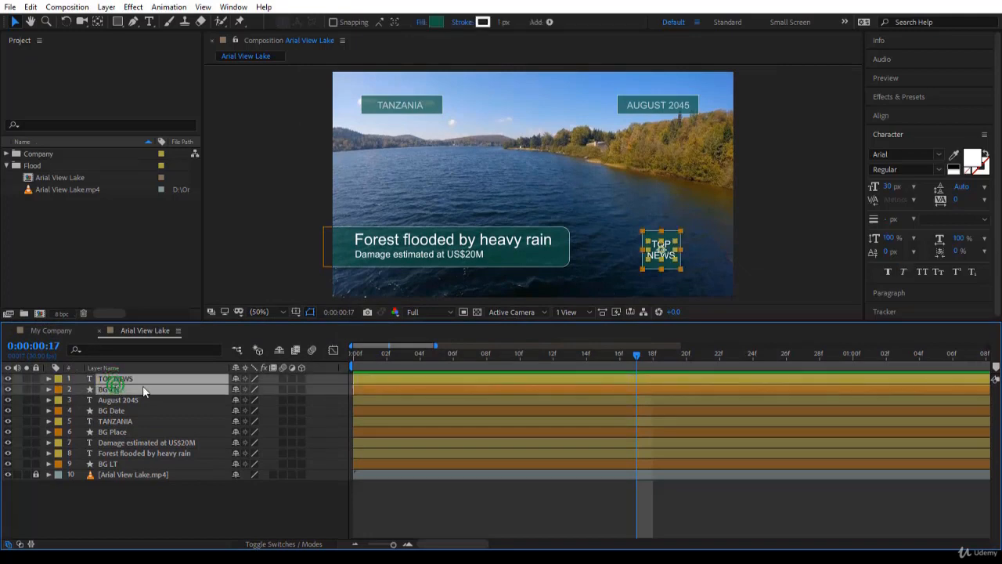
left_click(118, 400)
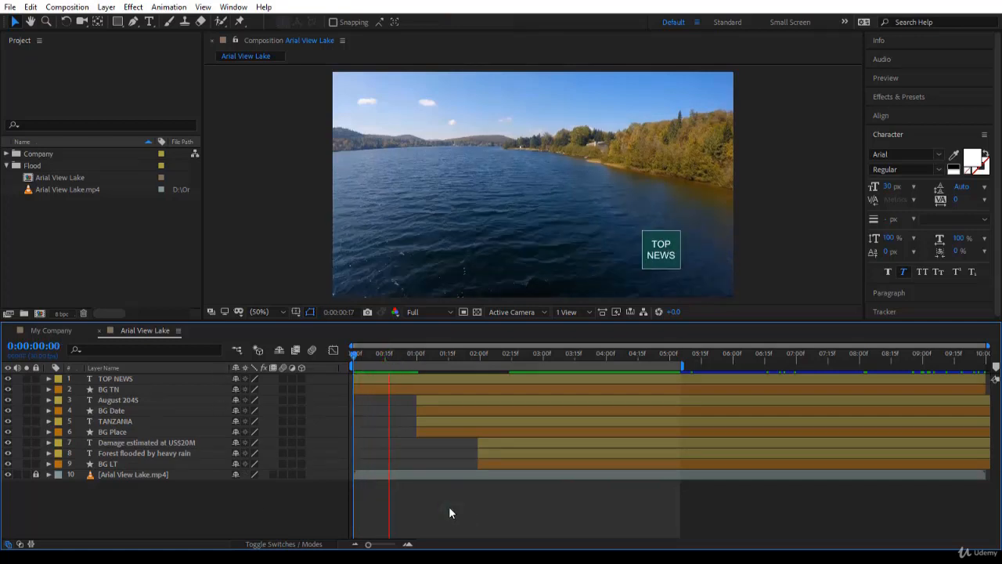
Delay the Forest flooded bar a few frames, then Damage estimated at US$20M slightly after.
left_click(513, 353)
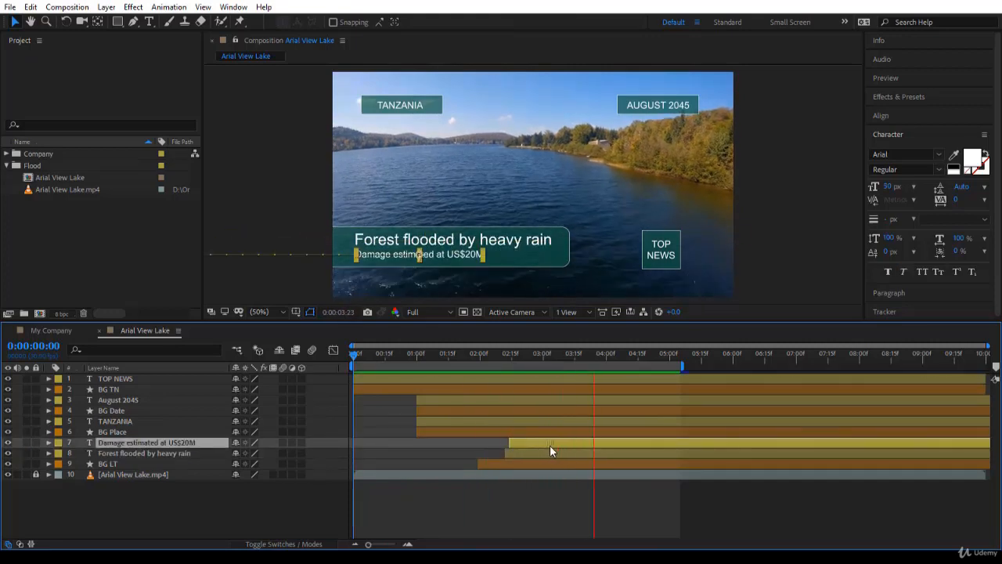
left_click(362, 353)
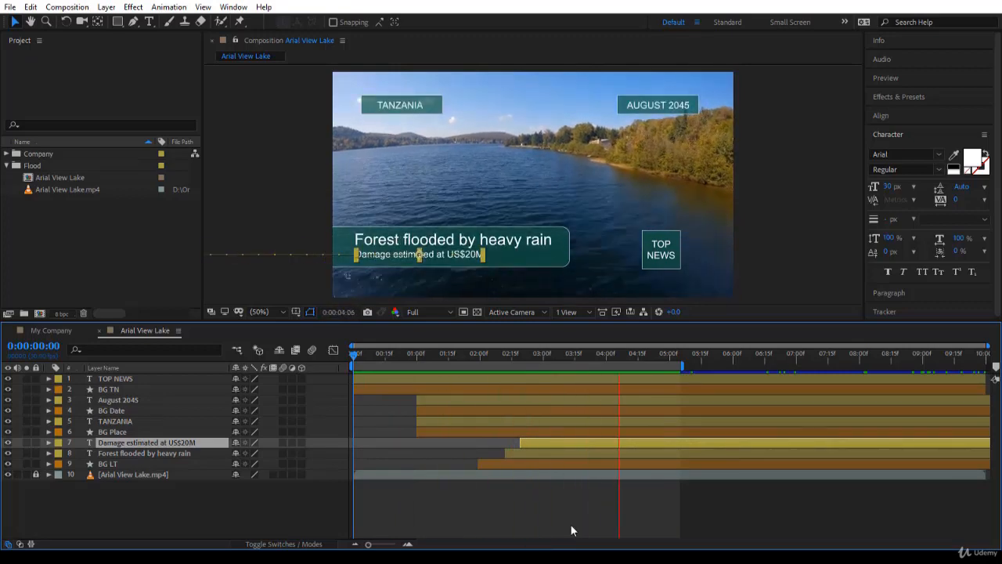
left_click(417, 352)
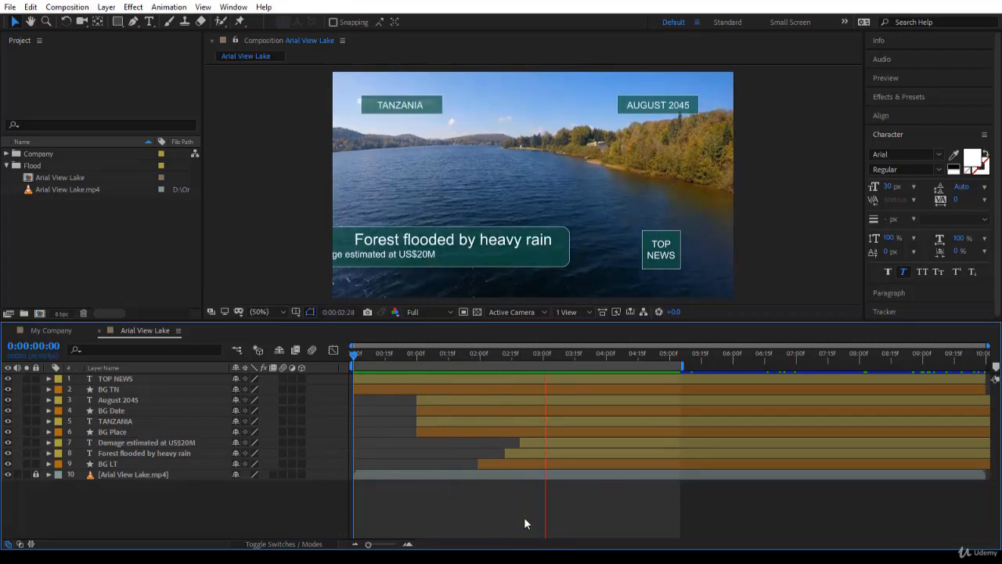
left_click(669, 352)
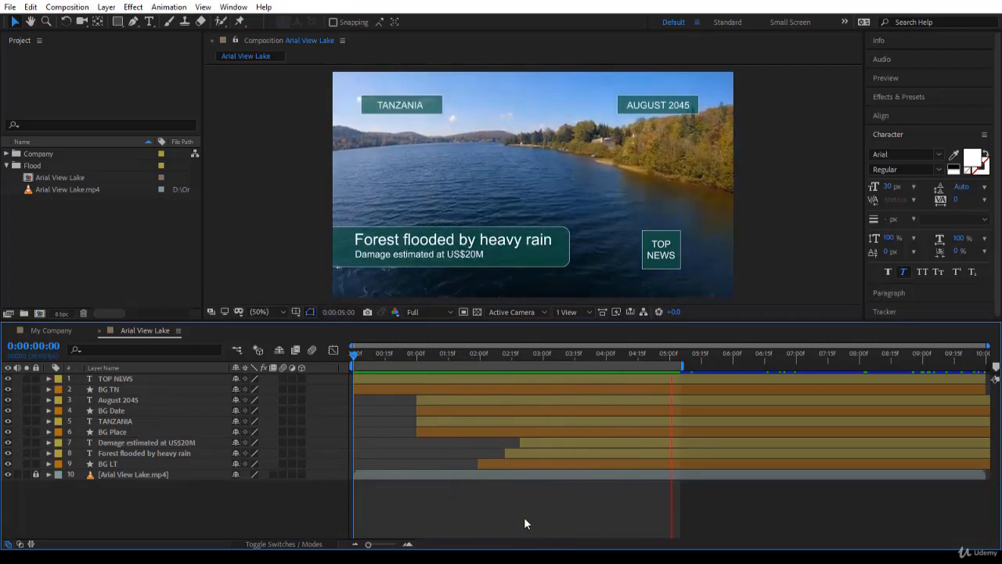
left_click_drag(669, 353, 471, 353)
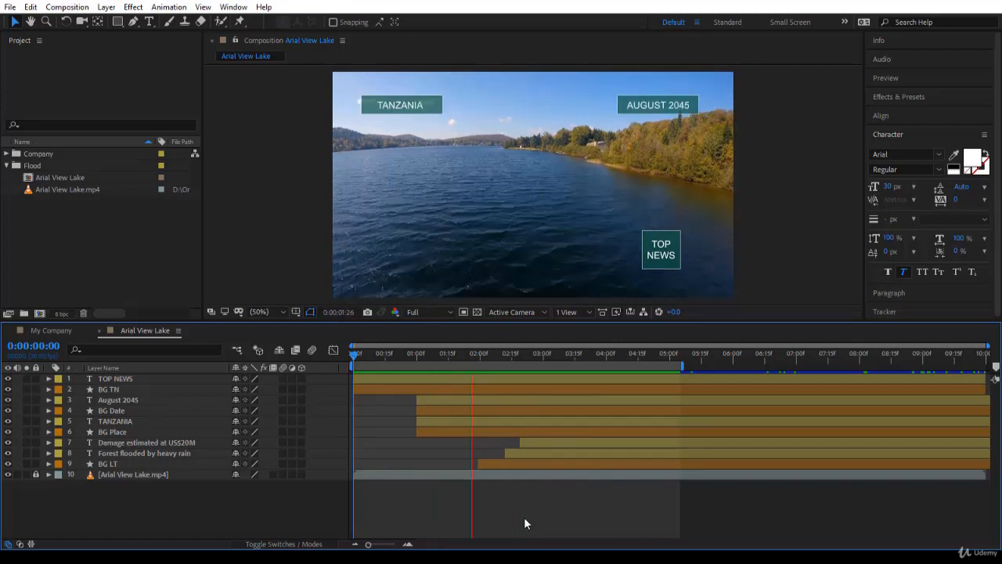
left_click(595, 352)
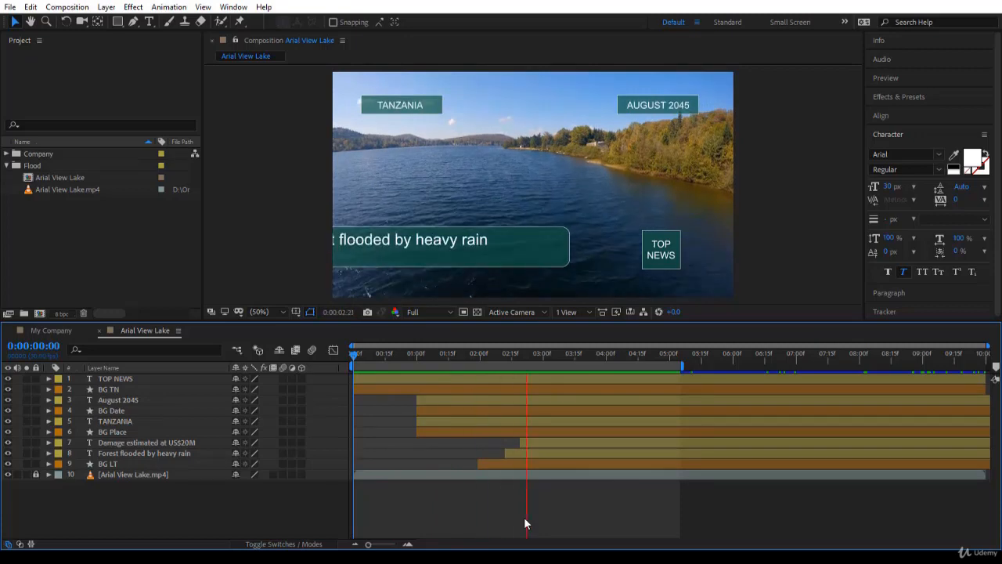
left_click(656, 353)
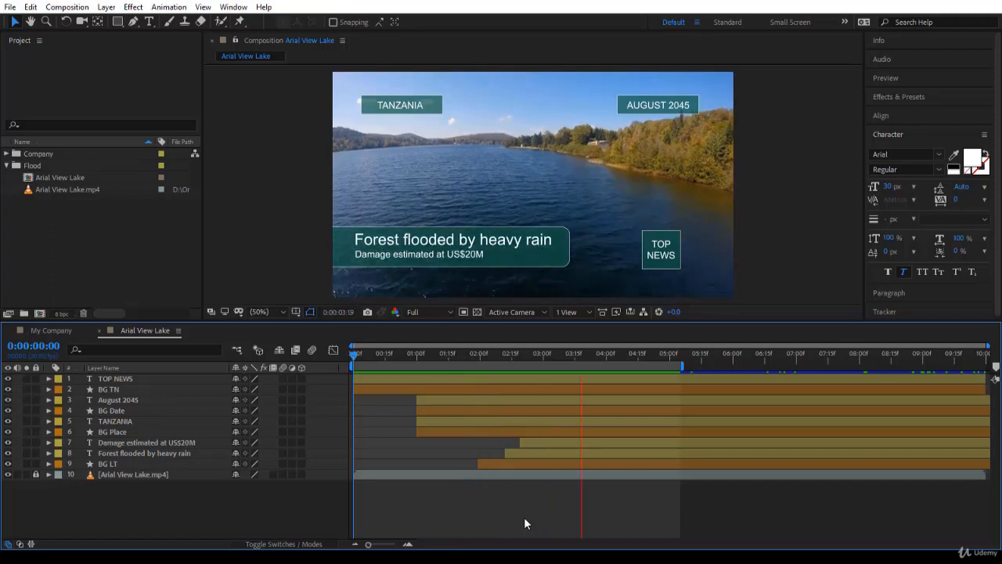
left_click(381, 353)
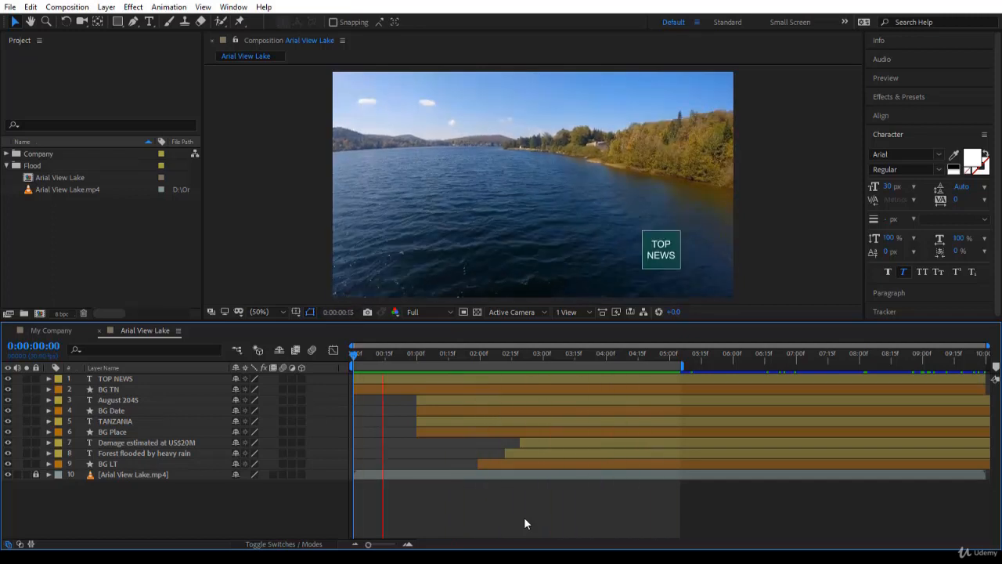
left_click(512, 352)
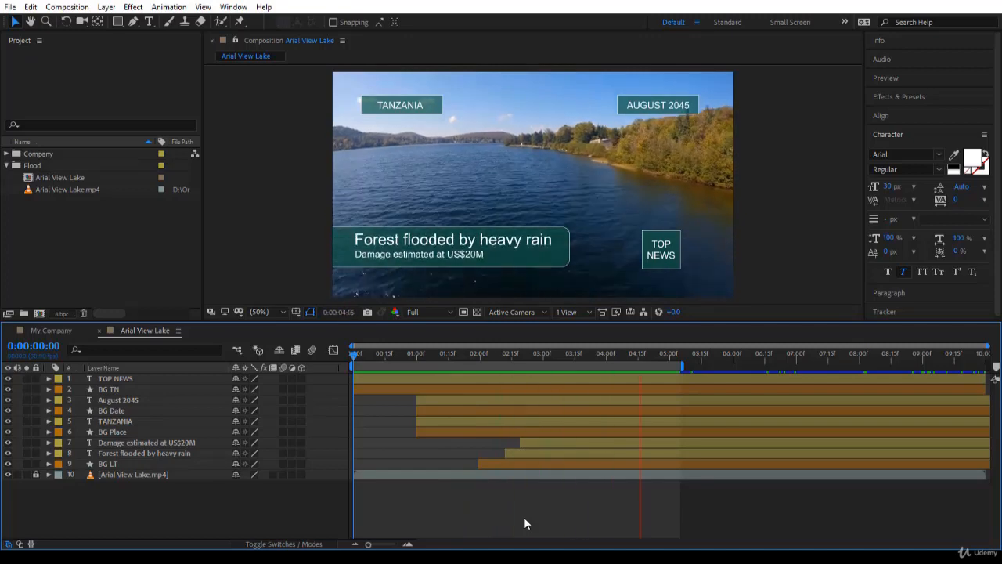
left_click(436, 353)
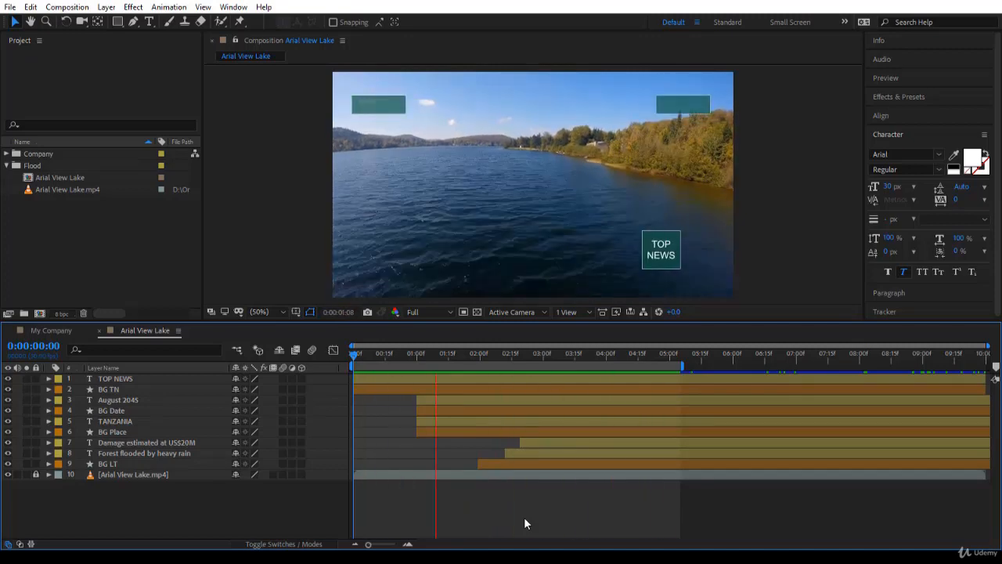
left_click(563, 353)
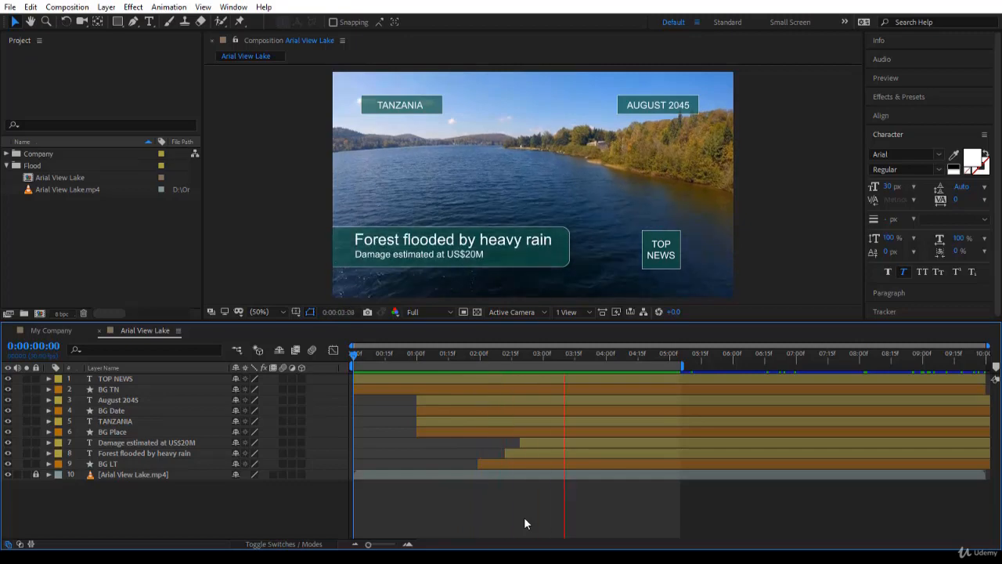
left_click(353, 353)
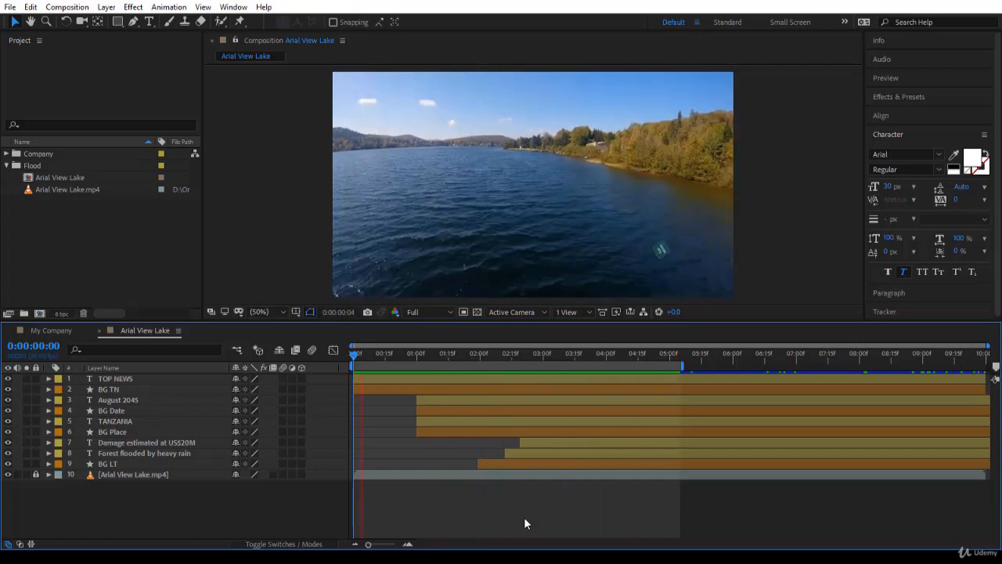
left_click(485, 353)
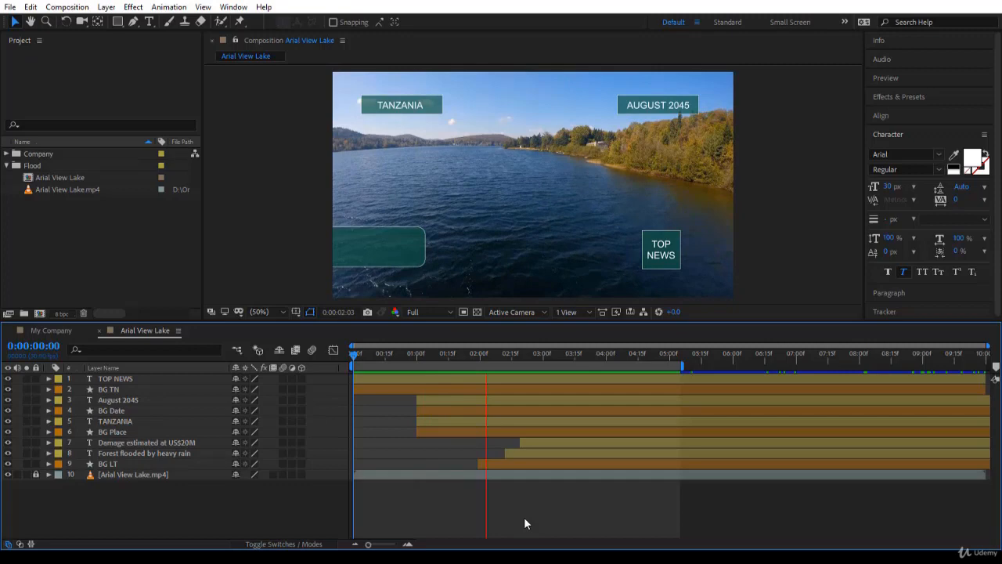
left_click(616, 352)
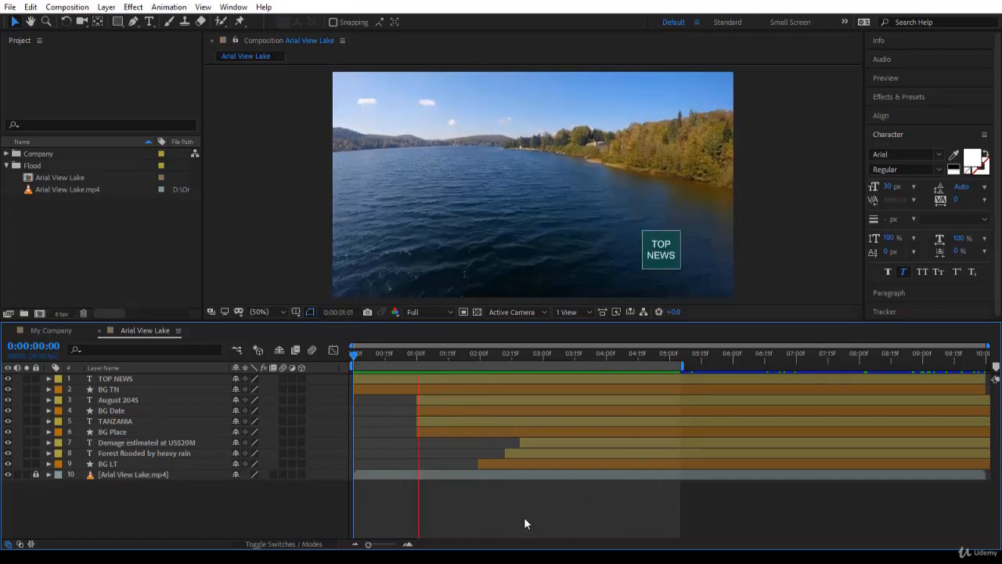
left_click(539, 353)
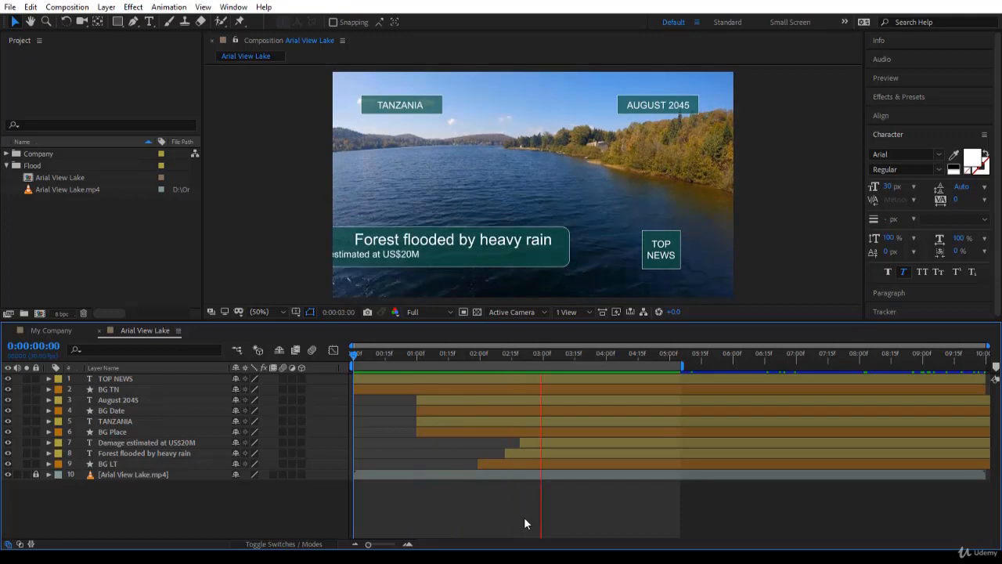
left_click(666, 353)
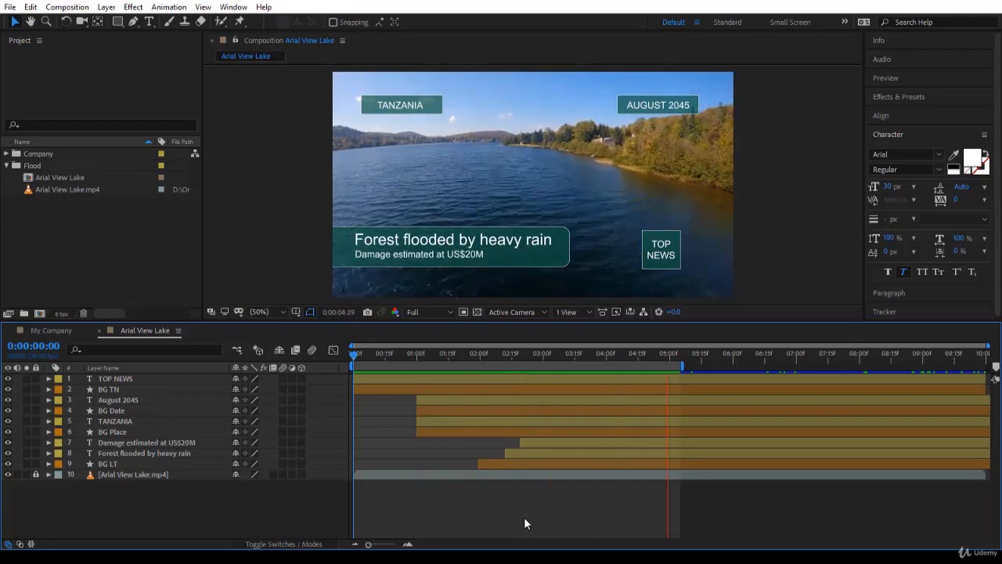